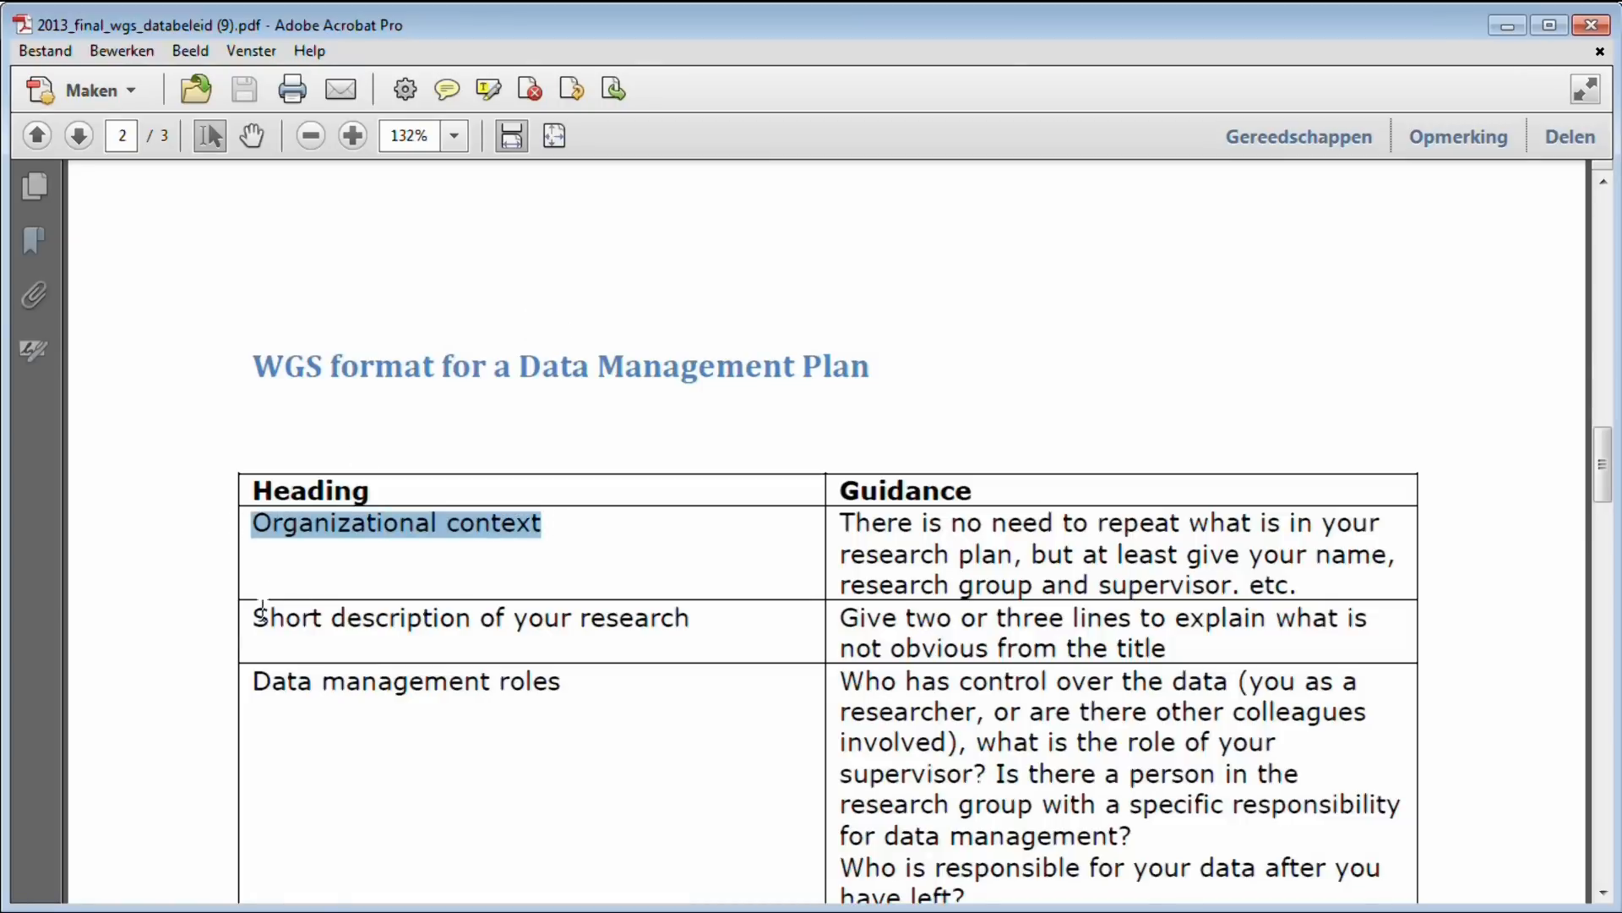
# Highlight a heading in the template table and move down toward Sharing and ownership
pyautogui.doubleClick(469, 617)
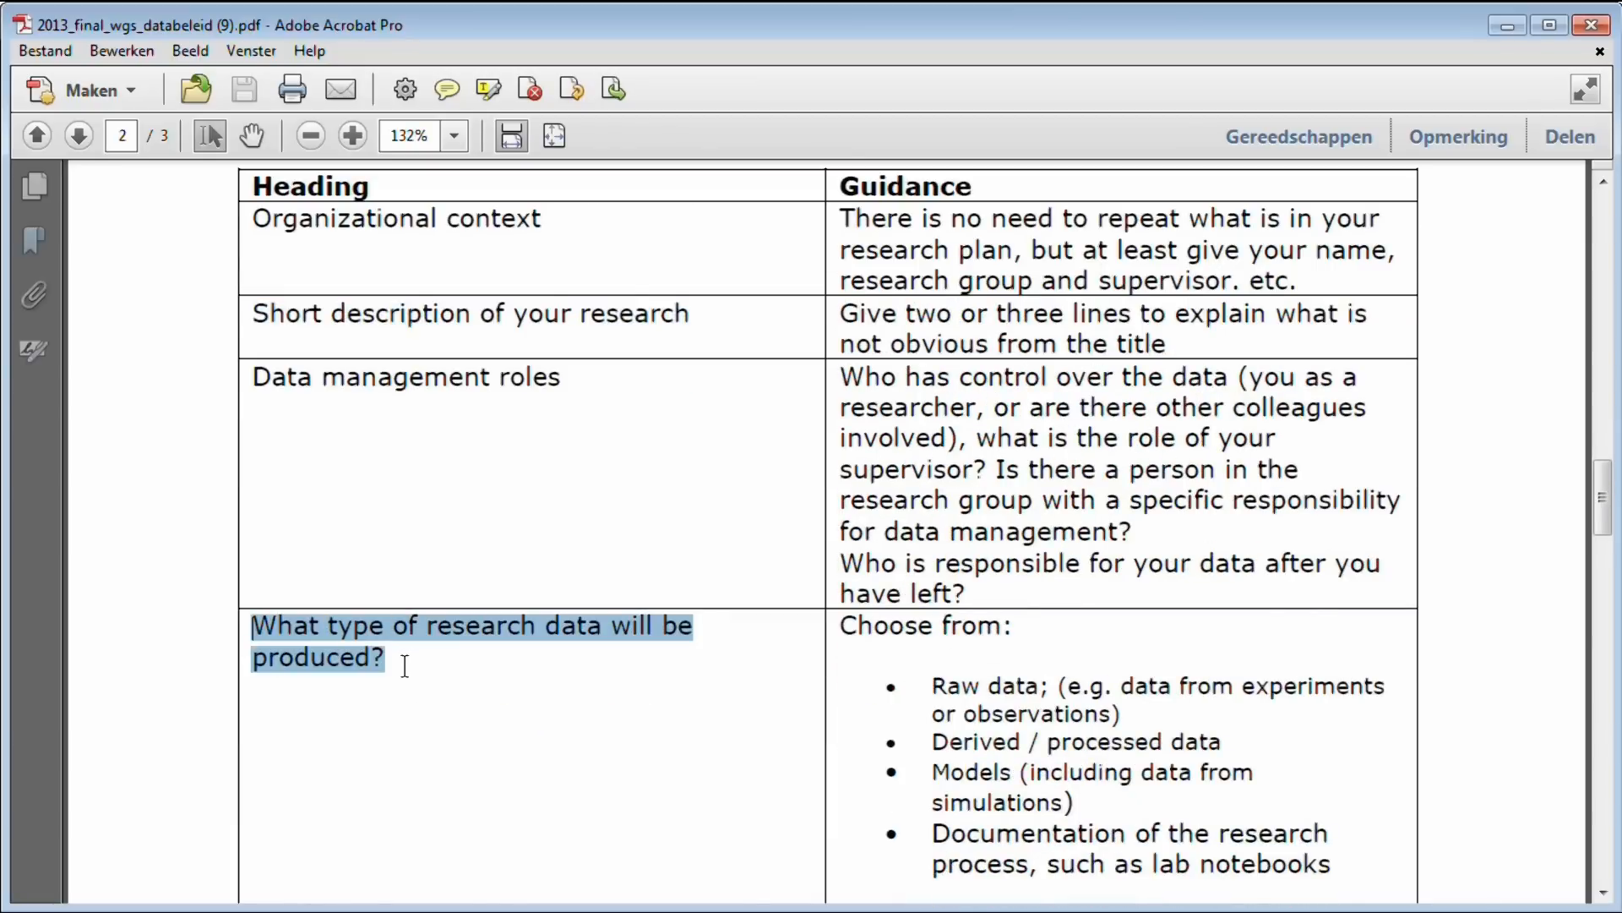
pyautogui.scroll(-3)
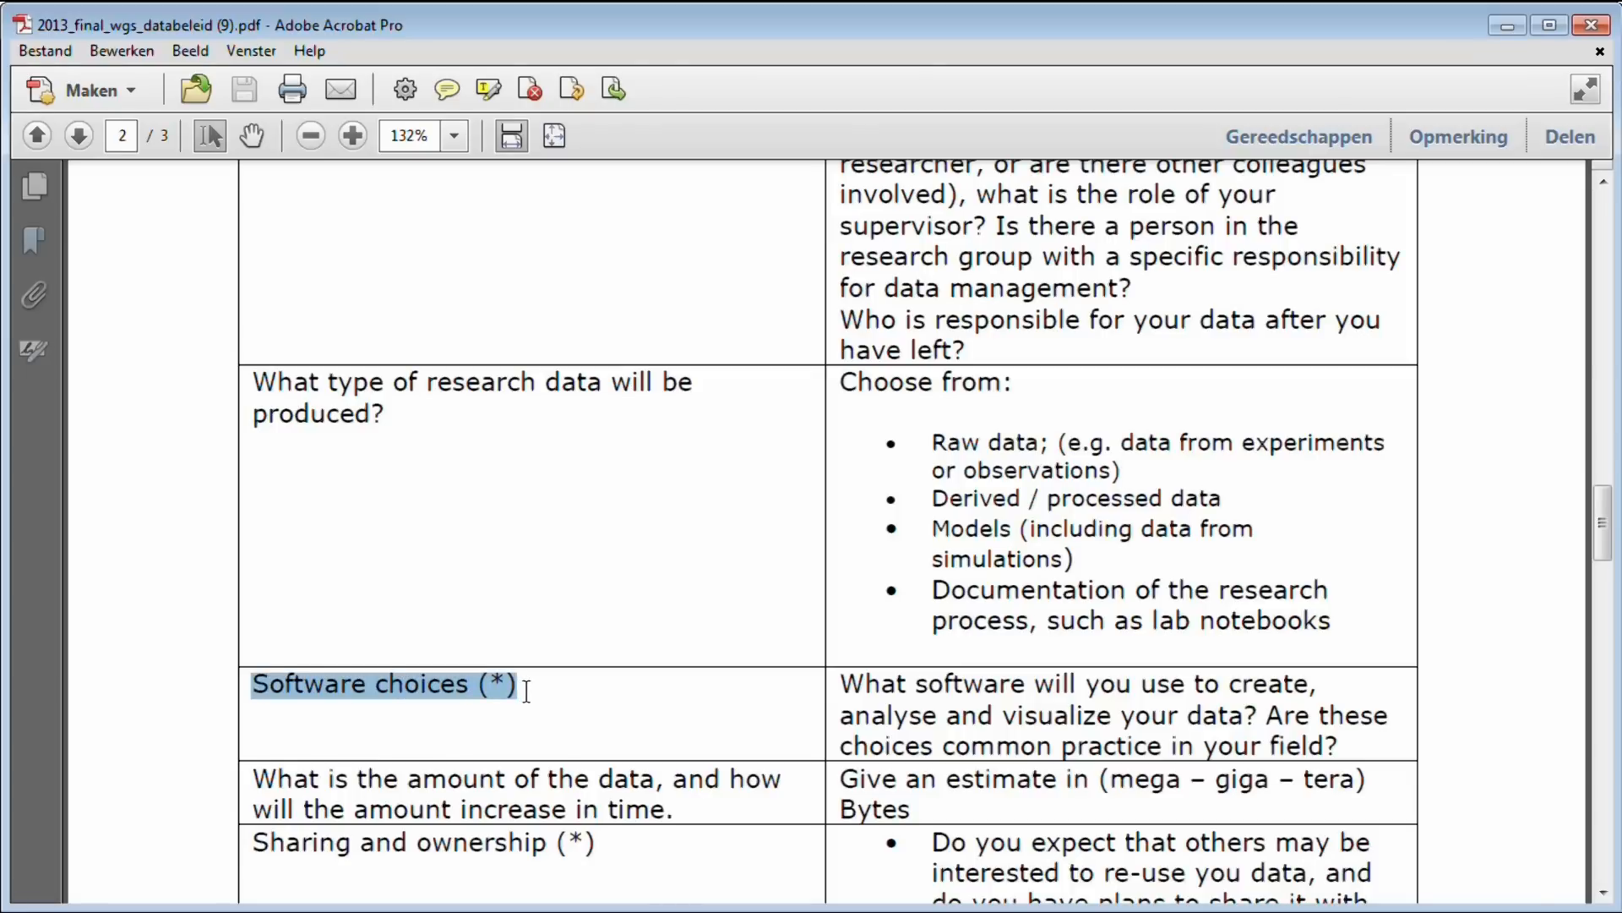
pyautogui.scroll(-3)
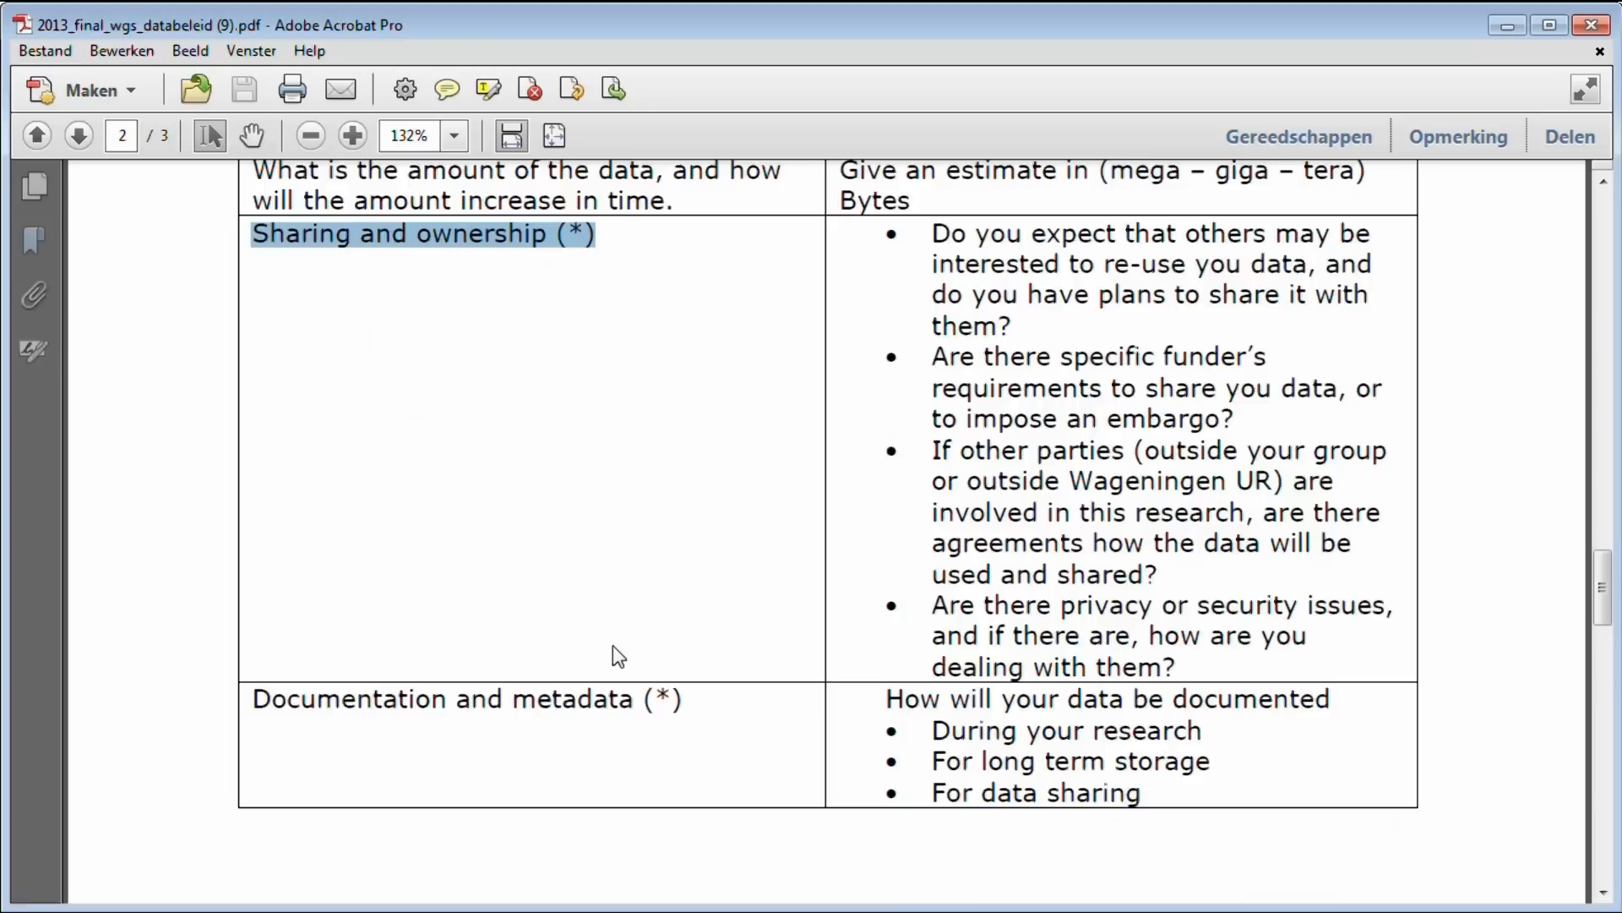
# Select Documentation and metadata, then continue onto page 3 with the storage rows and footnote
pyautogui.scroll(-3)
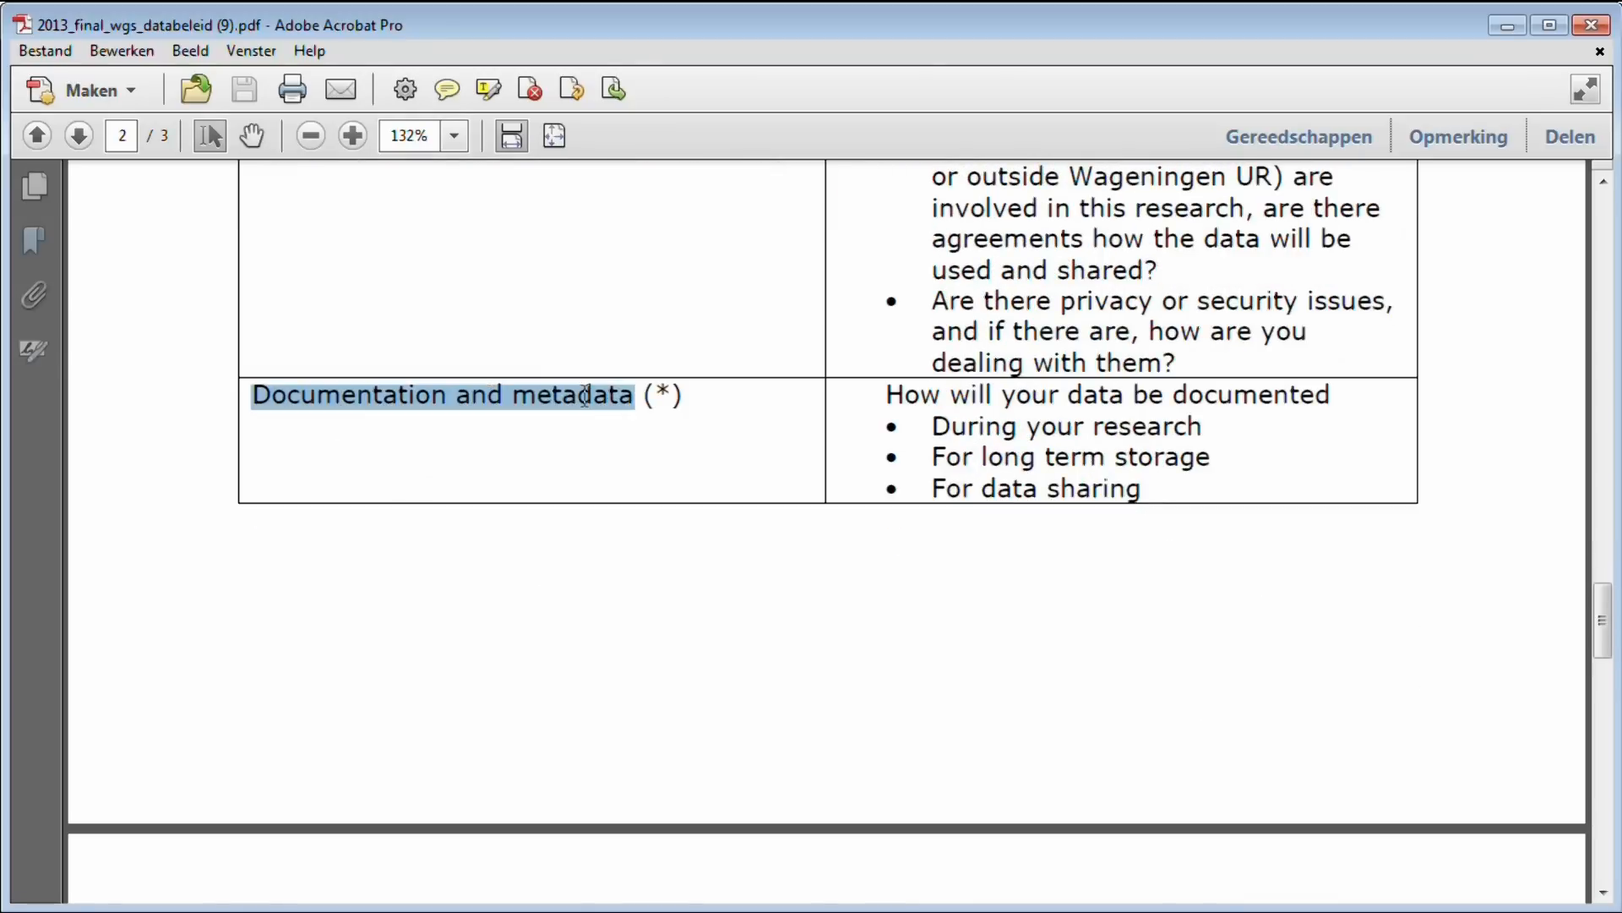
pyautogui.click(78, 135)
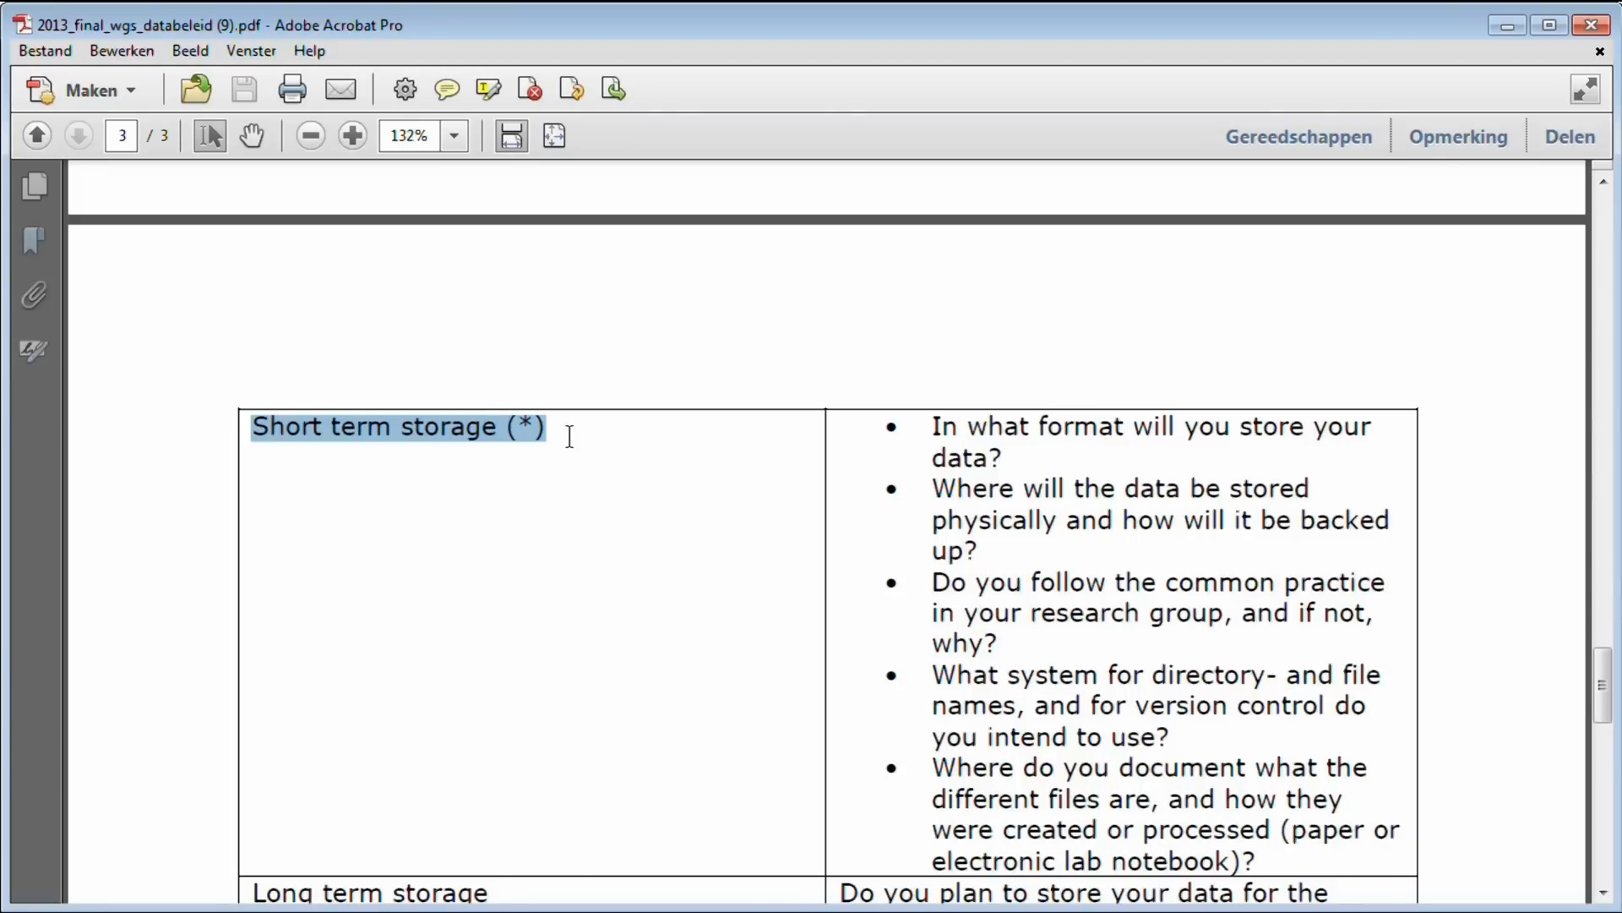
pyautogui.scroll(-3)
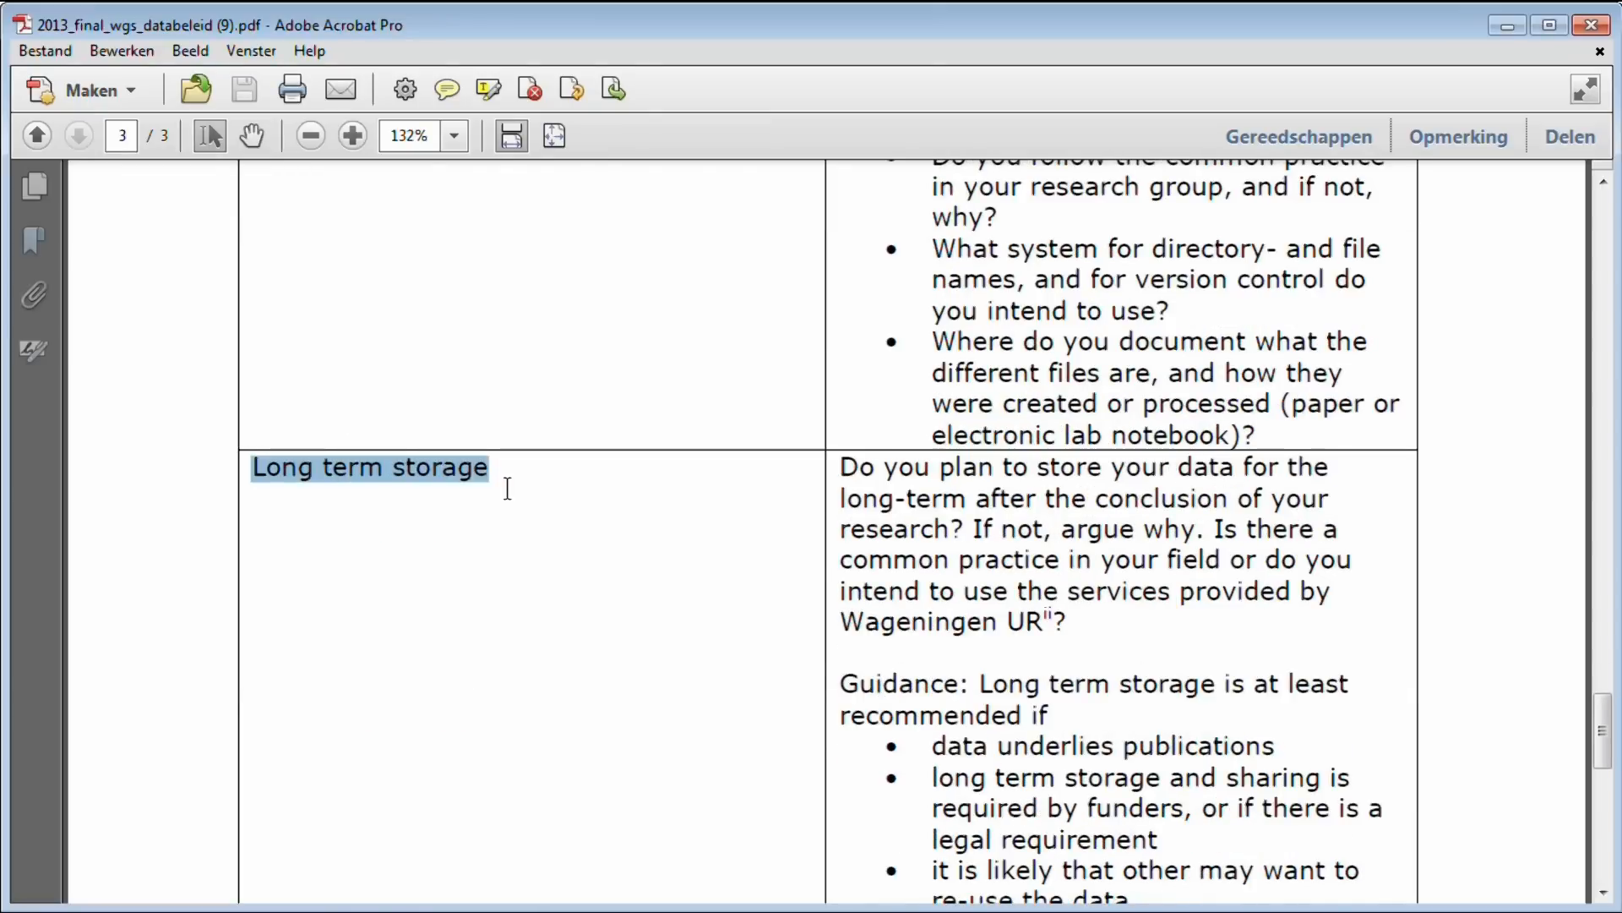
pyautogui.scroll(-3)
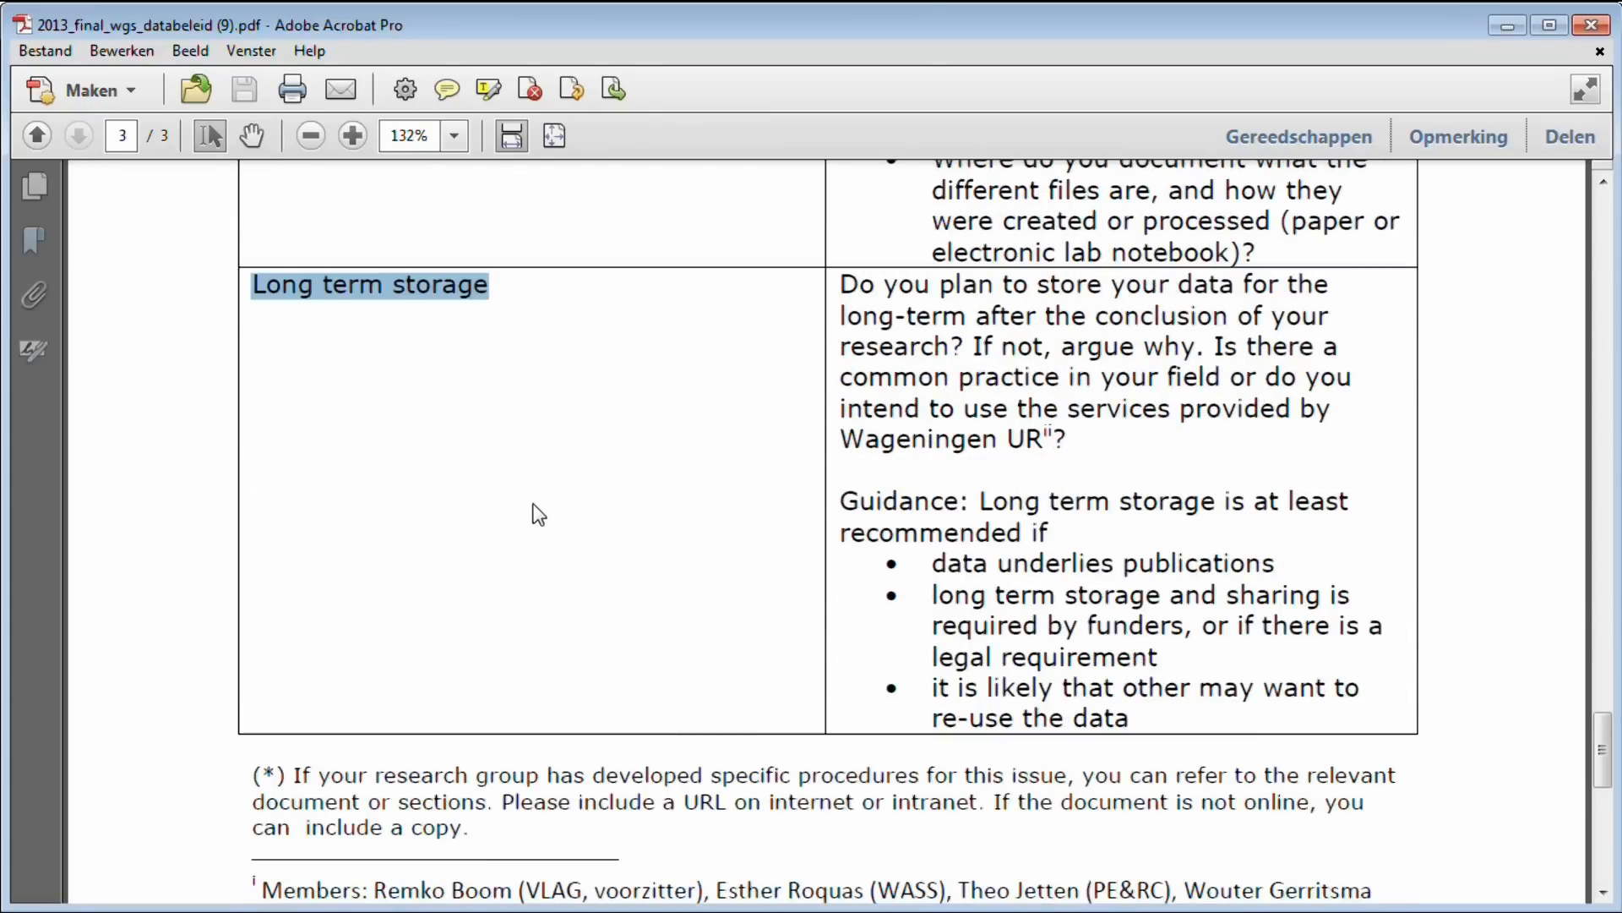
pyautogui.scroll(-3)
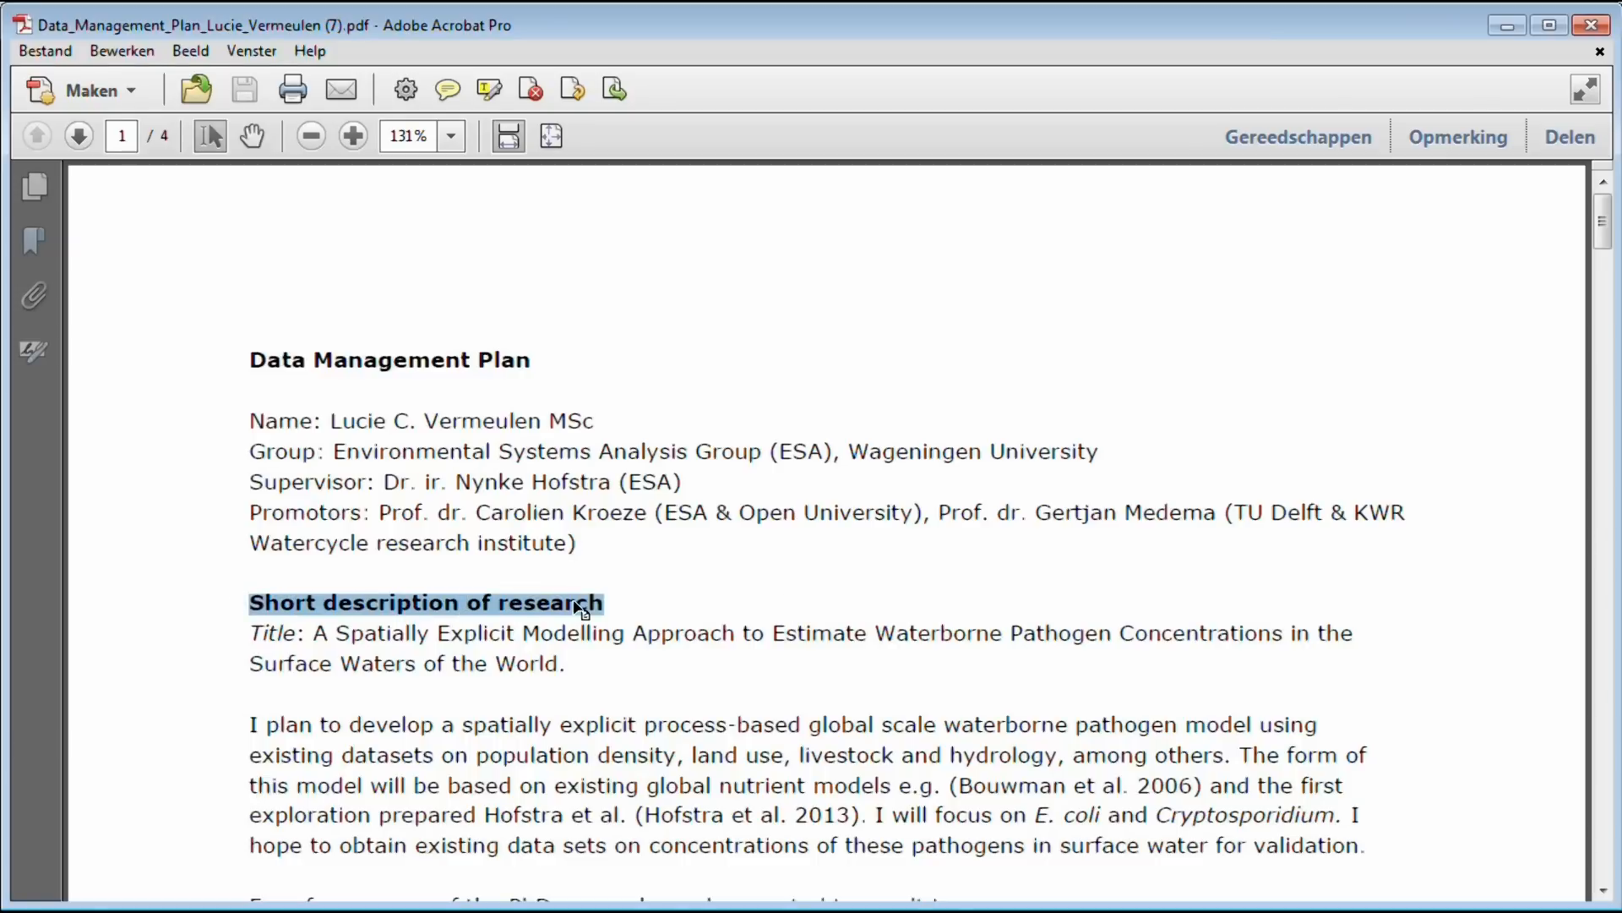
# Select the example plan's section heading and mark its '20 GB of research data' estimate
pyautogui.scroll(-3)
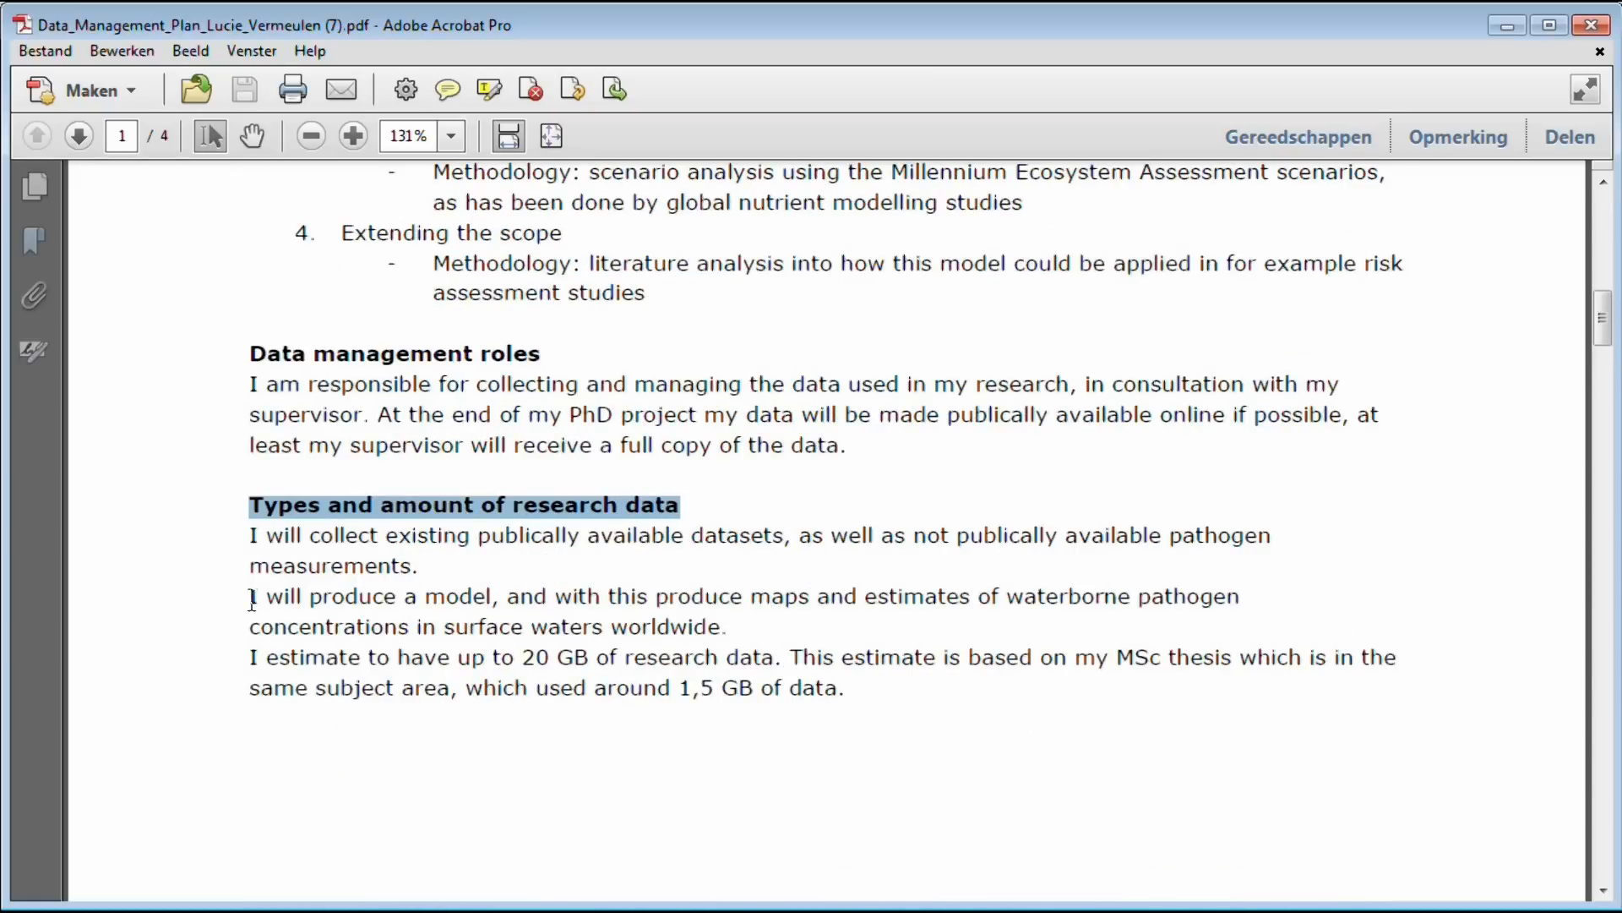
pyautogui.moveTo(402, 595); pyautogui.dragTo(549, 595)
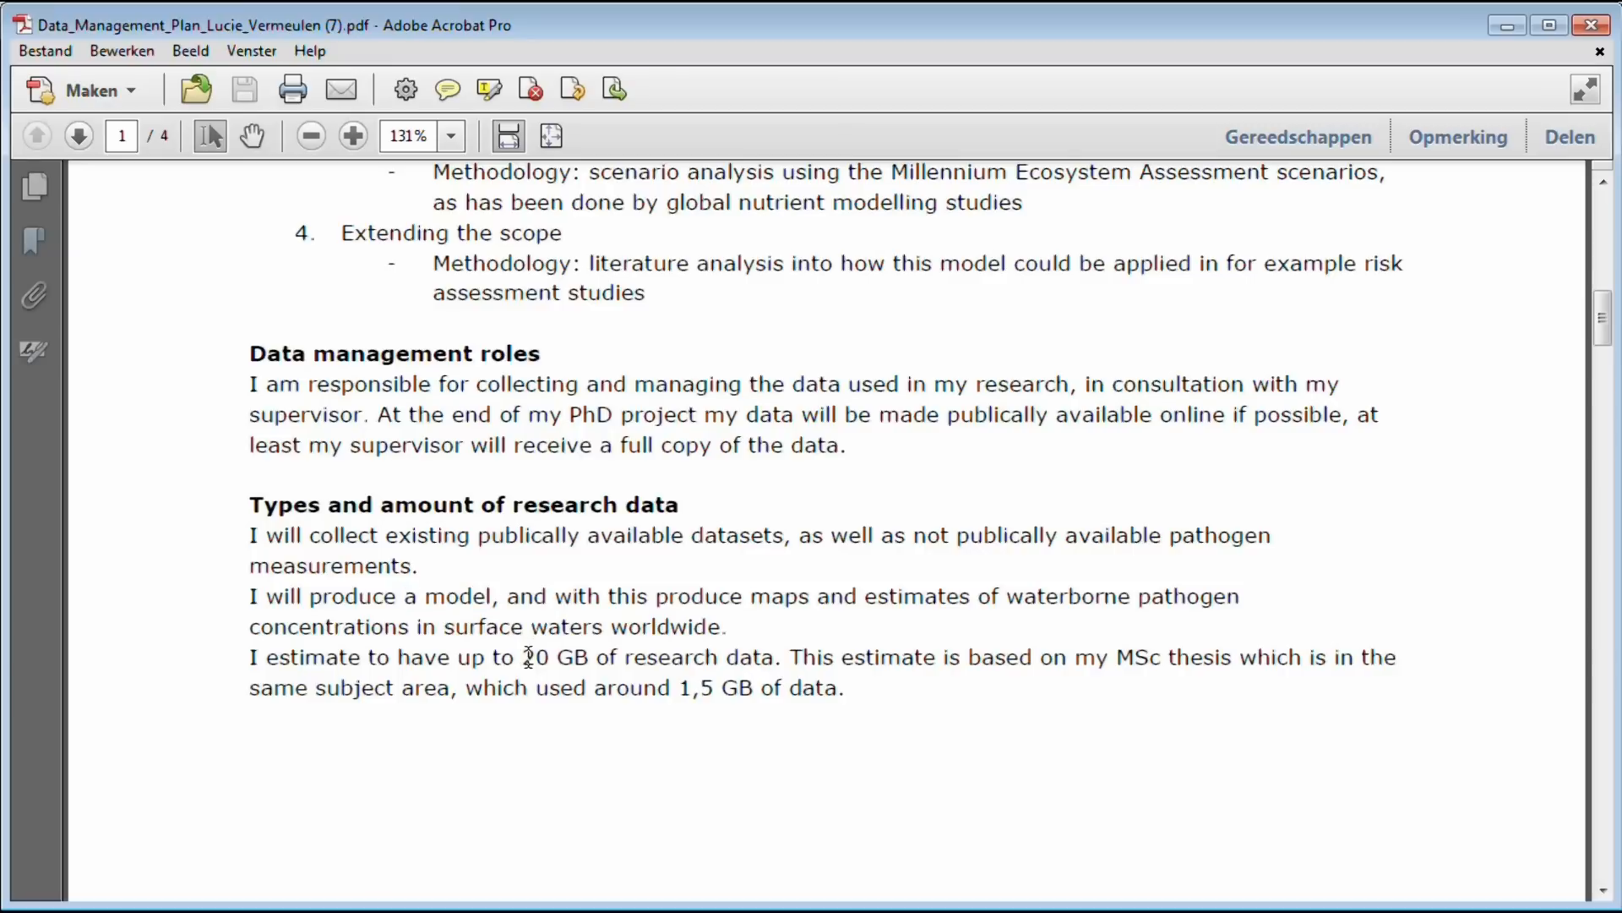
pyautogui.click(310, 136)
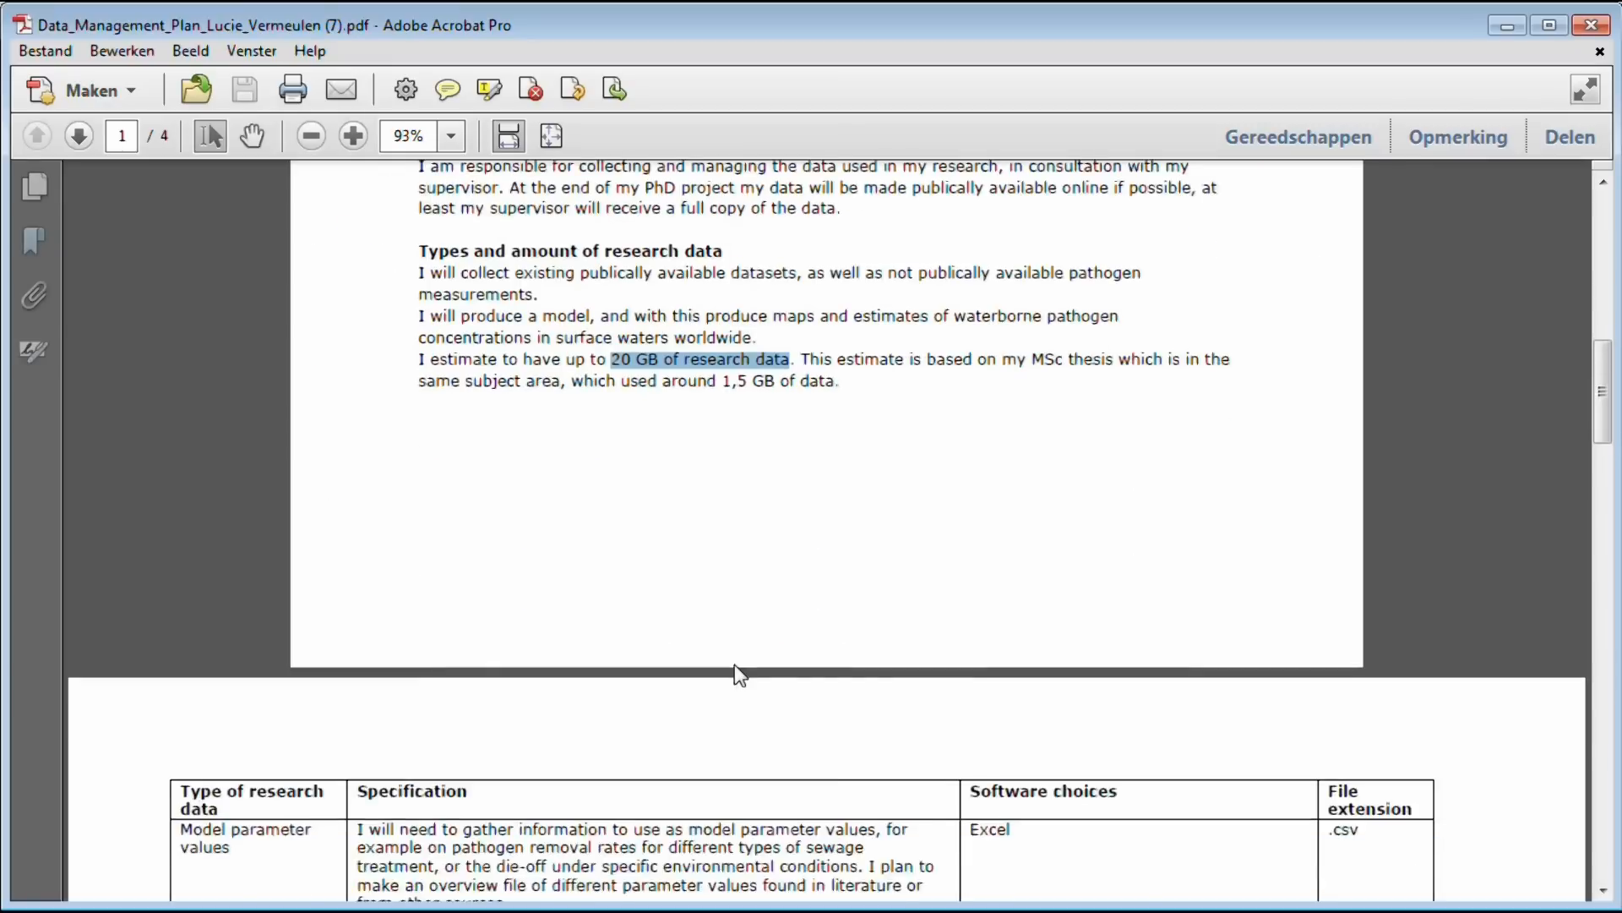
# Point out the File extension column, then mark the Sharing and ownership heading and its first sentence
pyautogui.scroll(-3)
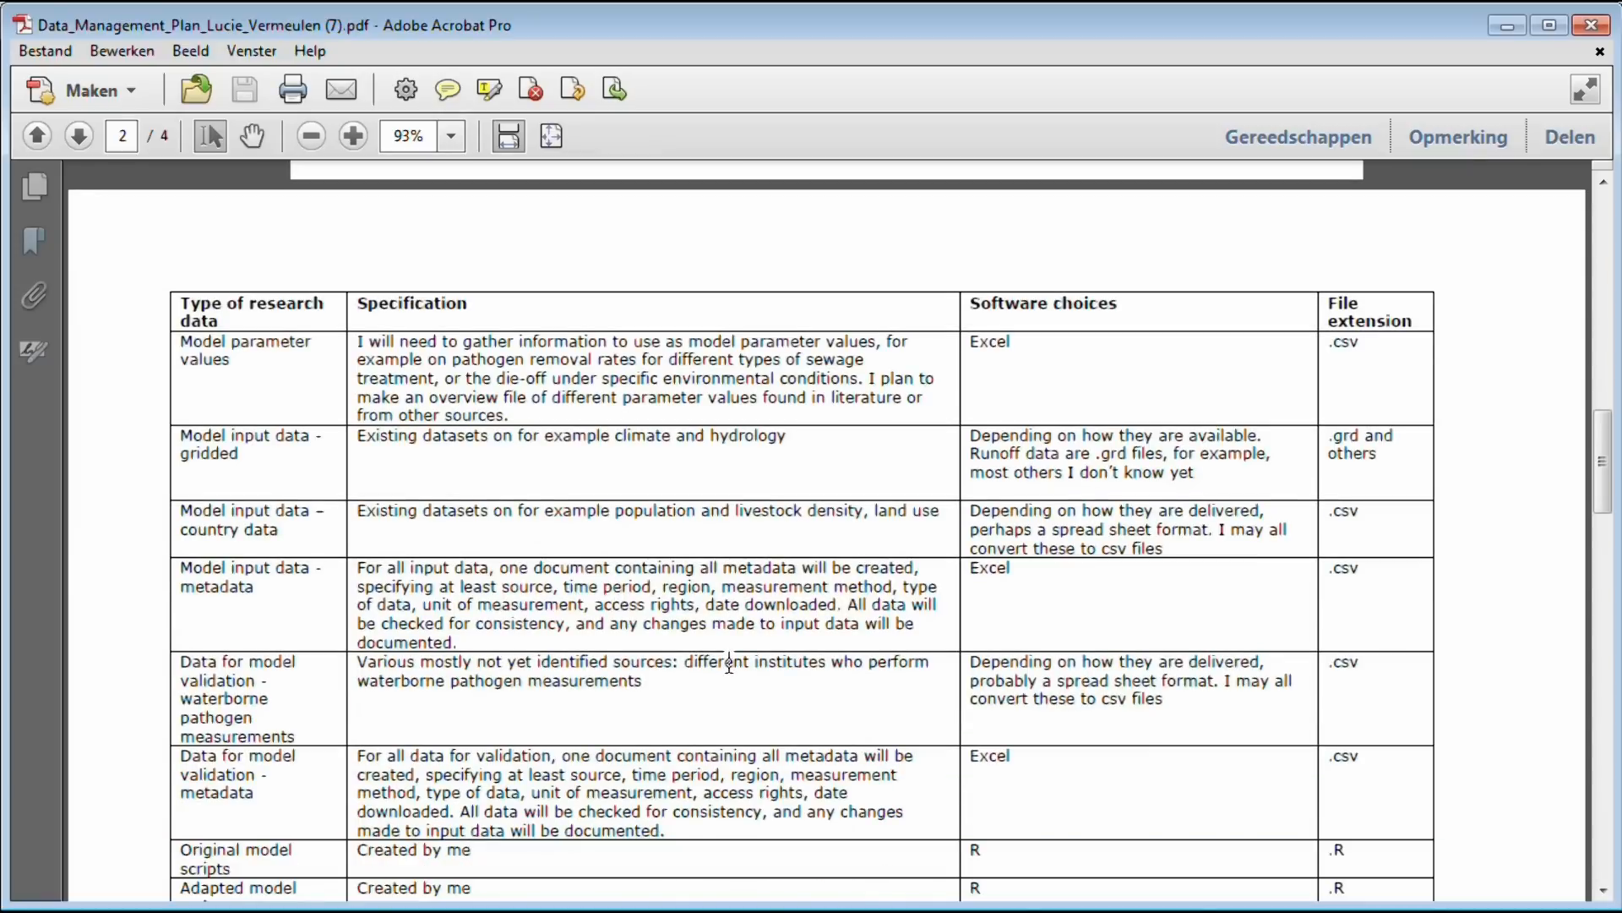
pyautogui.scroll(-3)
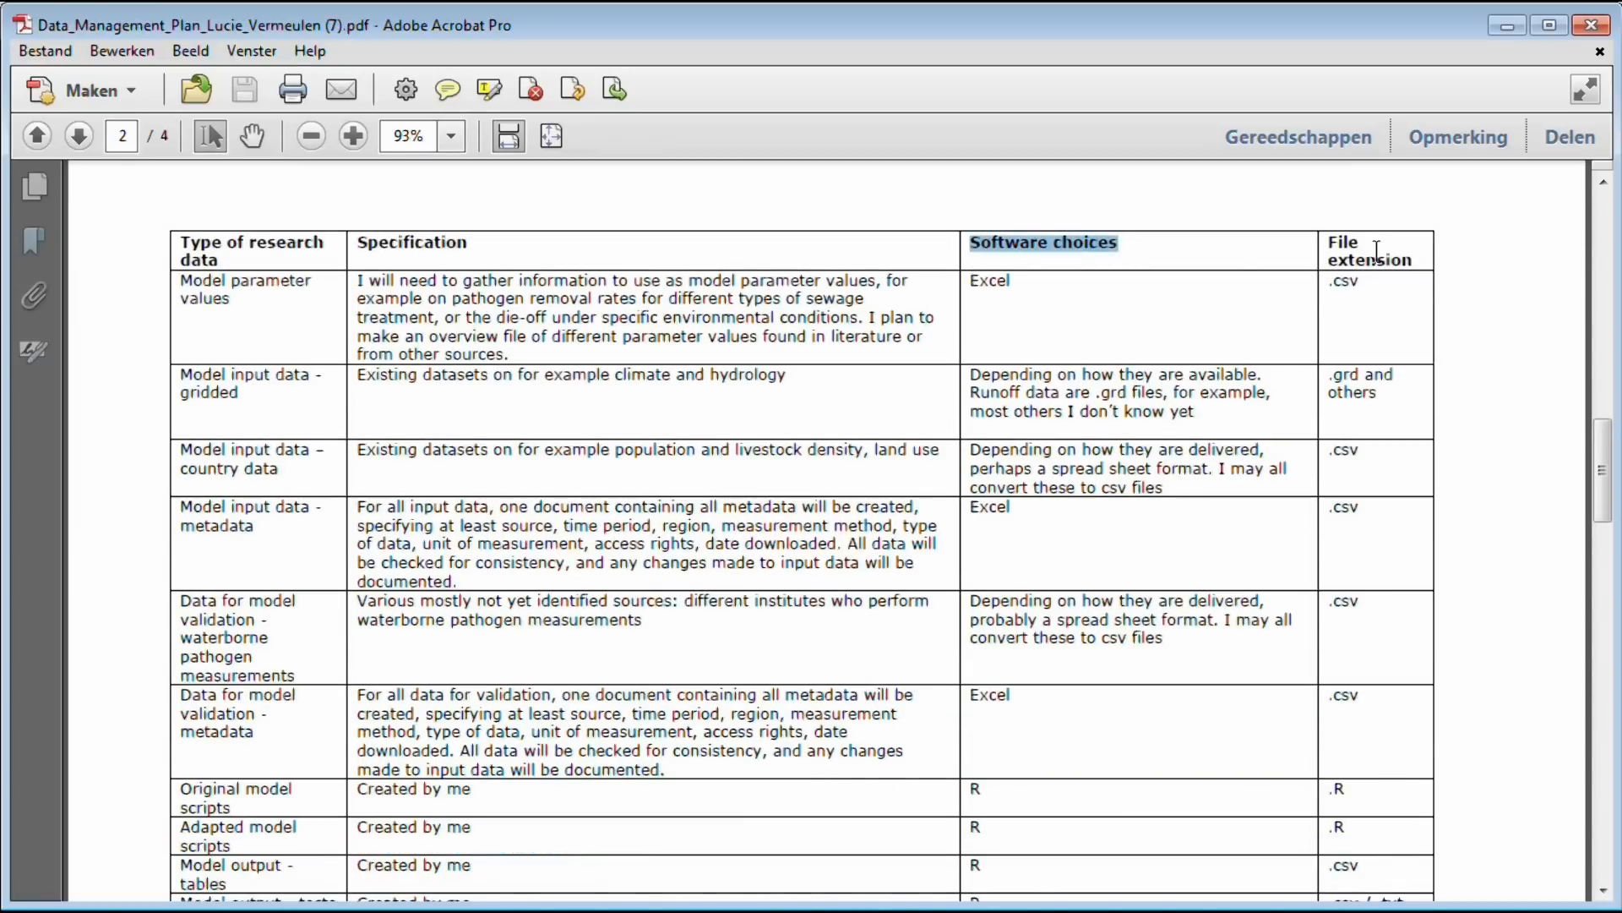
pyautogui.click(78, 135)
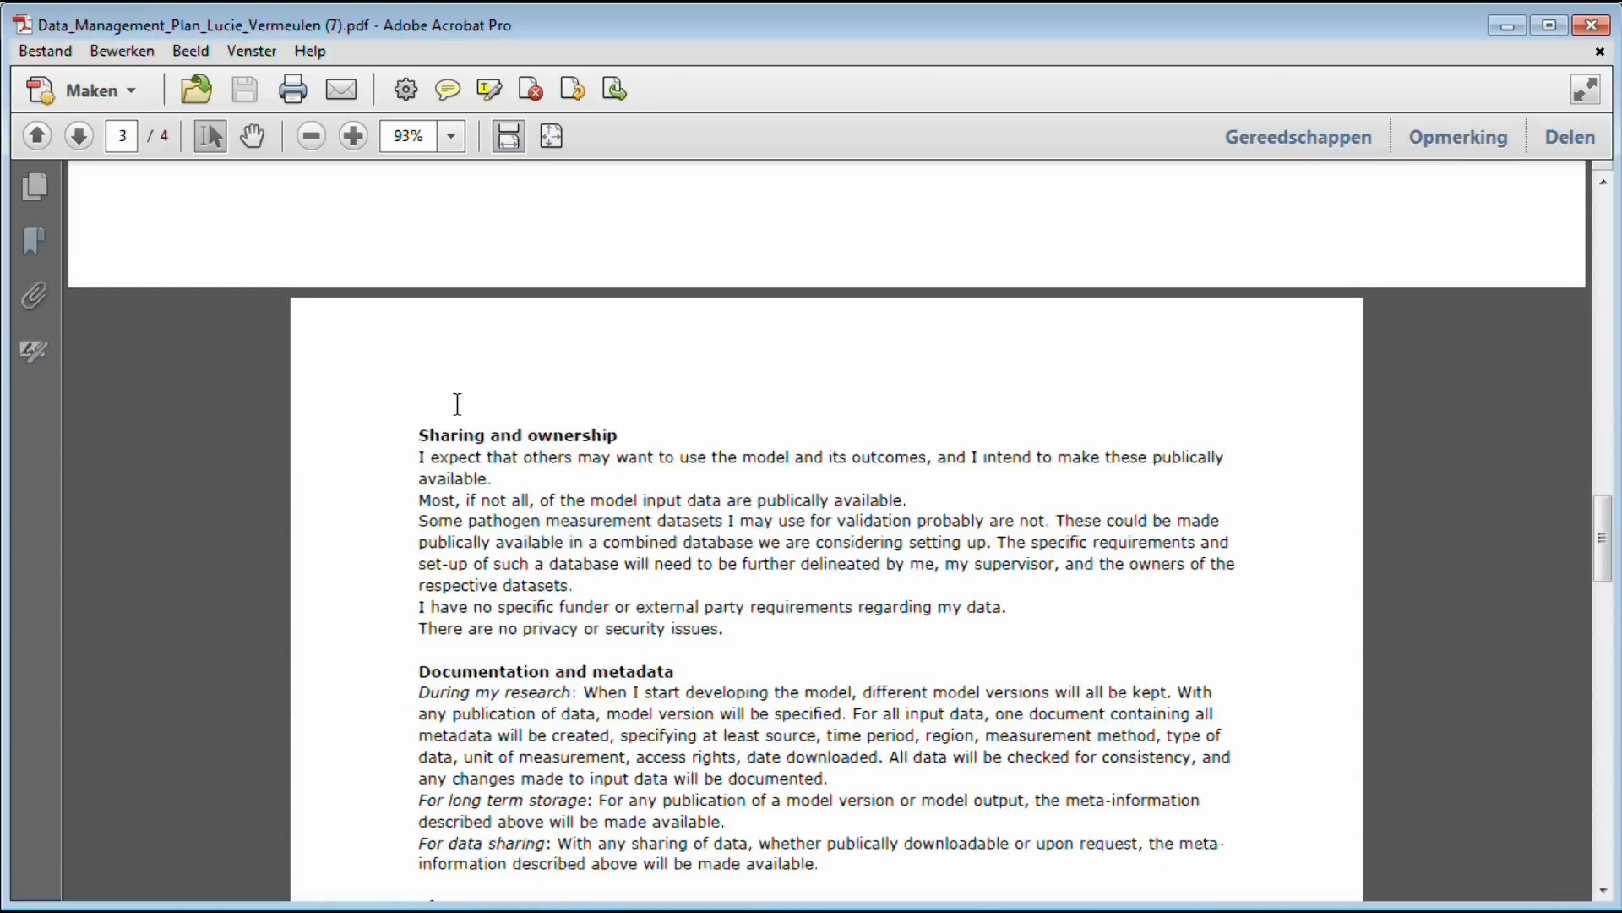
pyautogui.doubleClick(517, 434)
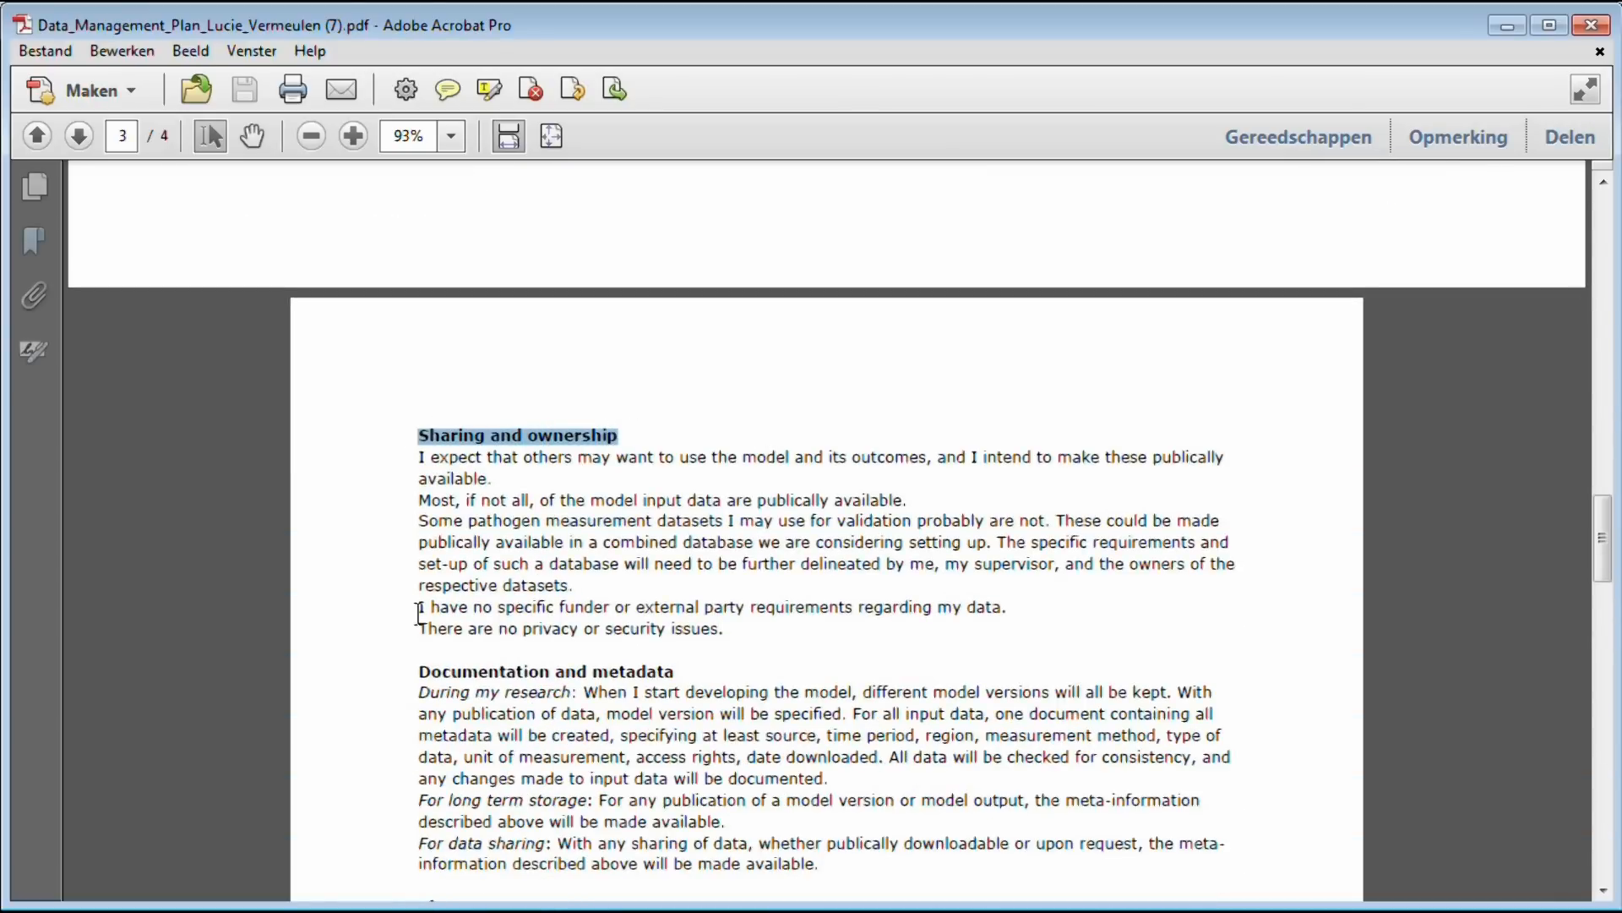
pyautogui.moveTo(418, 608); pyautogui.dragTo(851, 608)
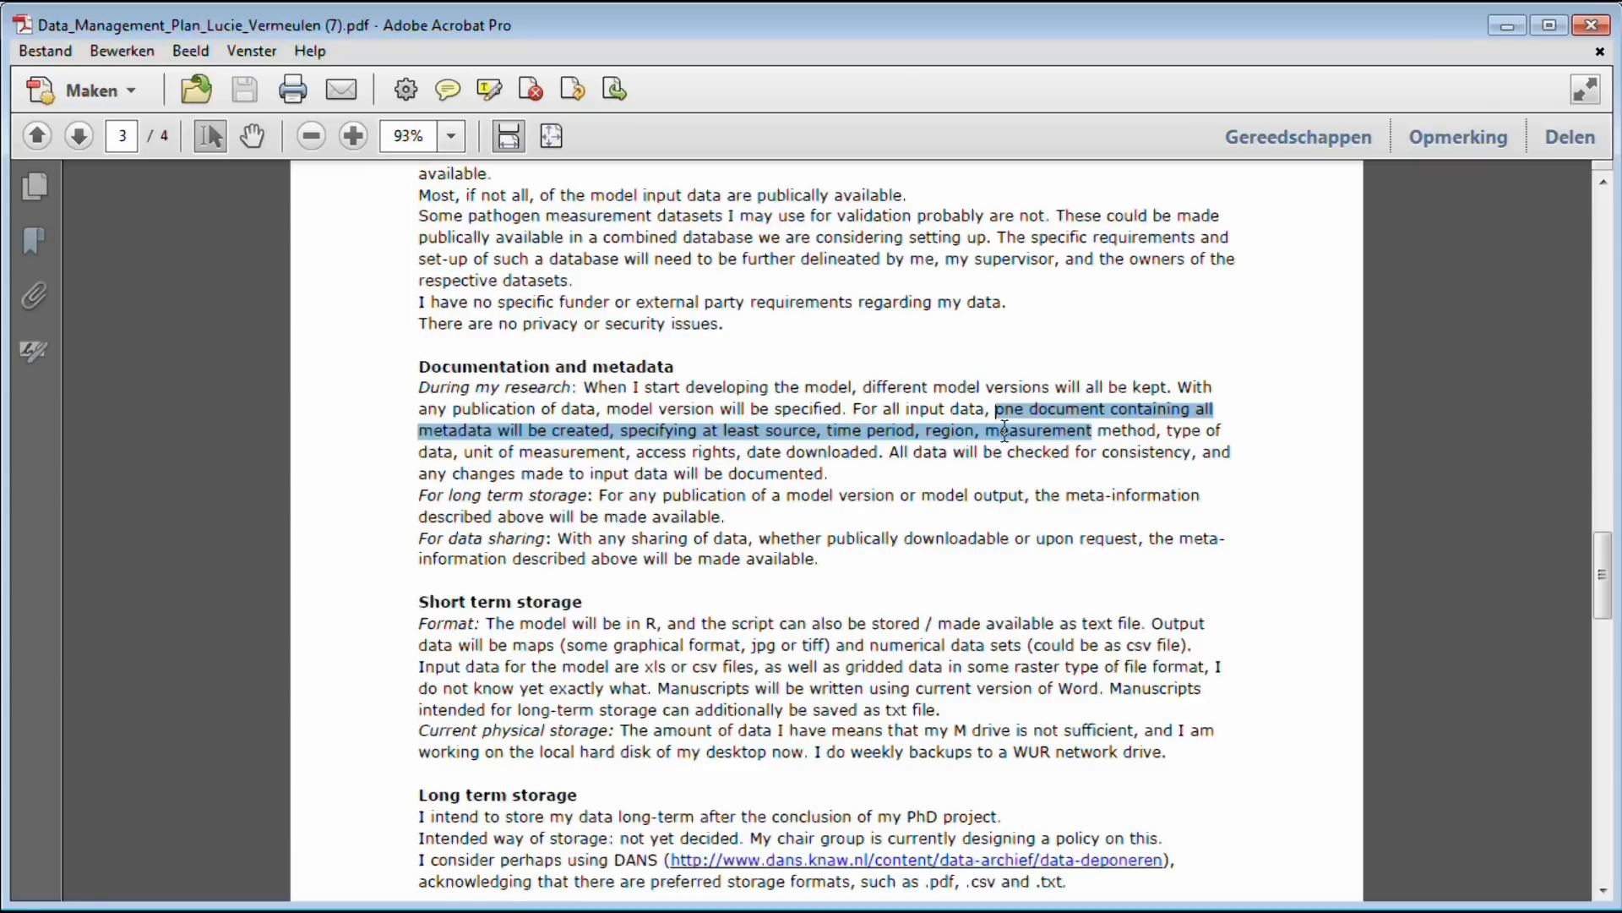
# Mark the single metadata document sentence through 'date downloaded', then the intention to store data long-term
pyautogui.moveTo(1004, 430); pyautogui.dragTo(636, 451)
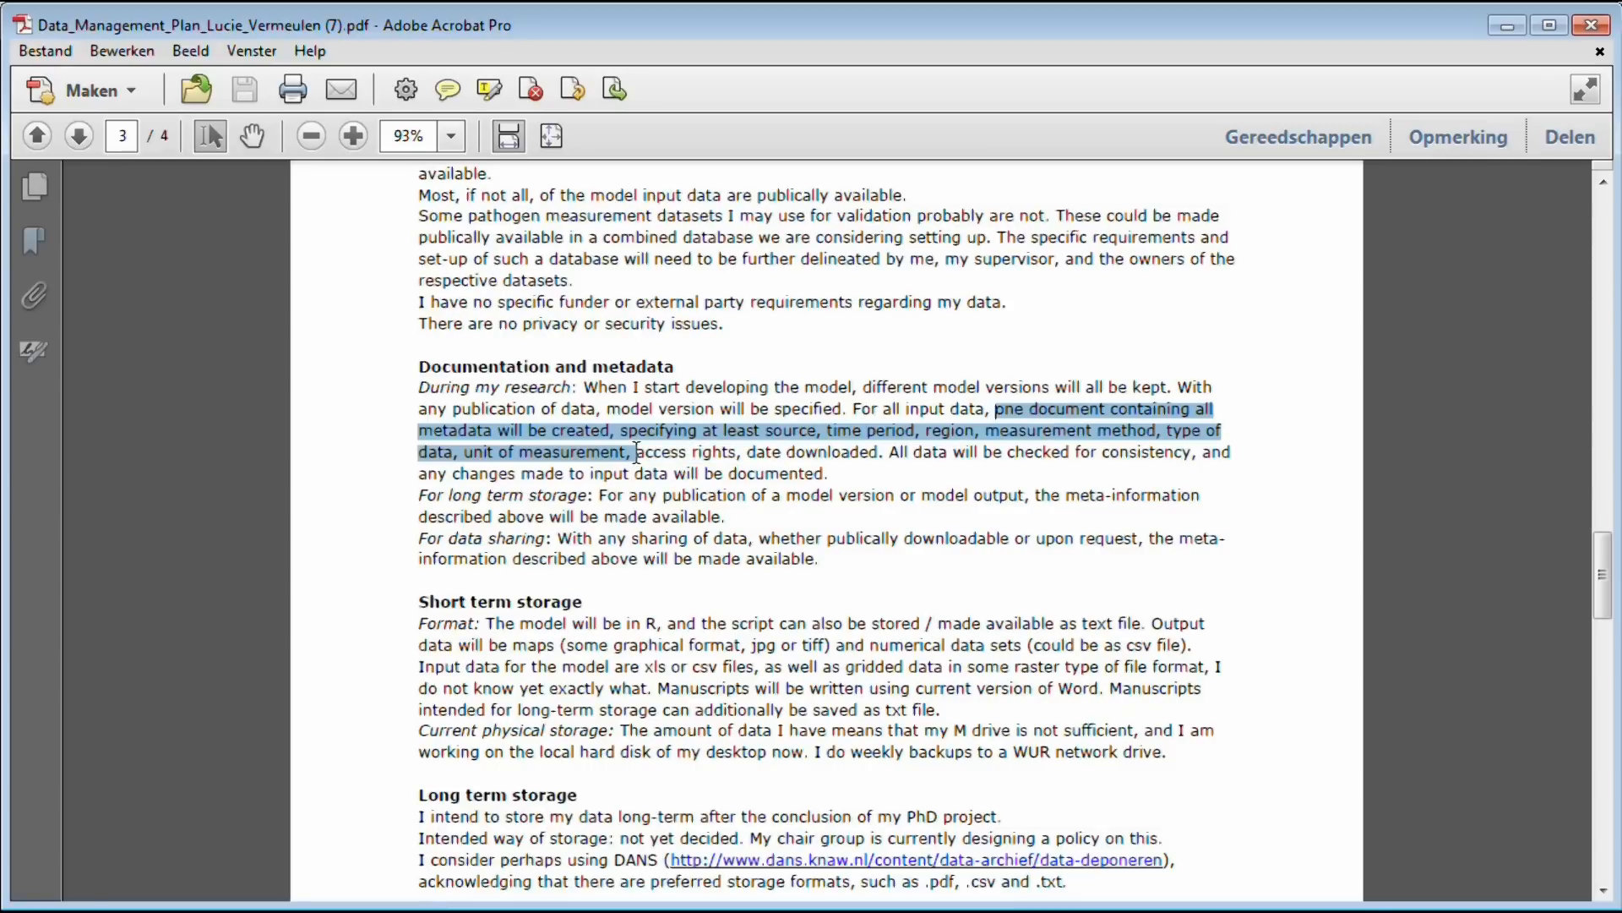
pyautogui.moveTo(633, 452); pyautogui.dragTo(863, 451)
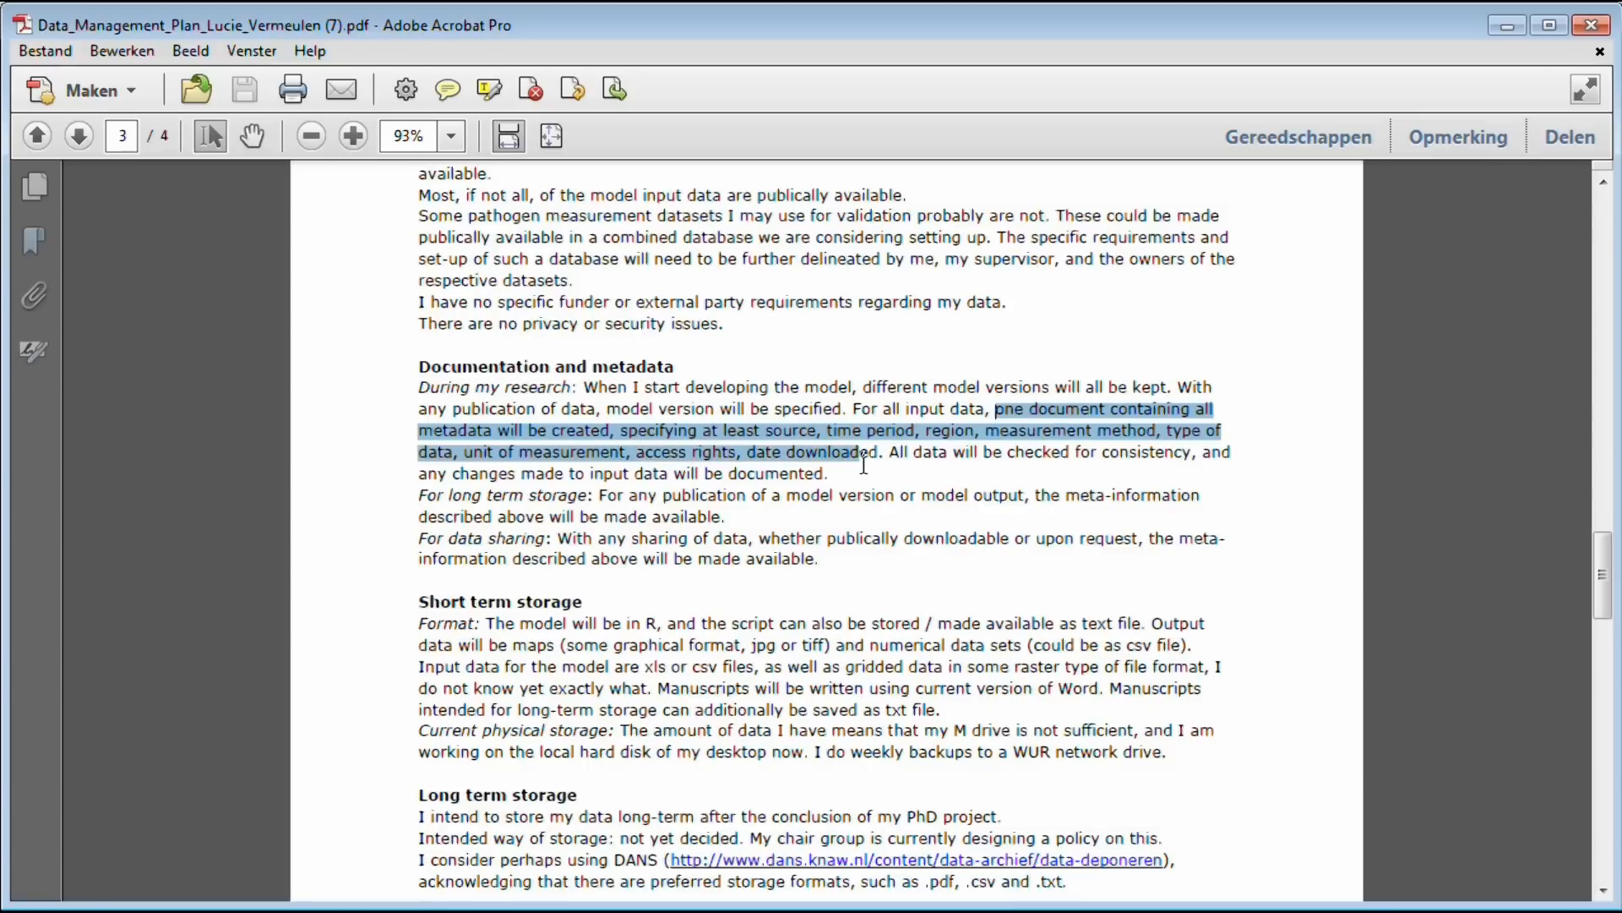
pyautogui.scroll(-3)
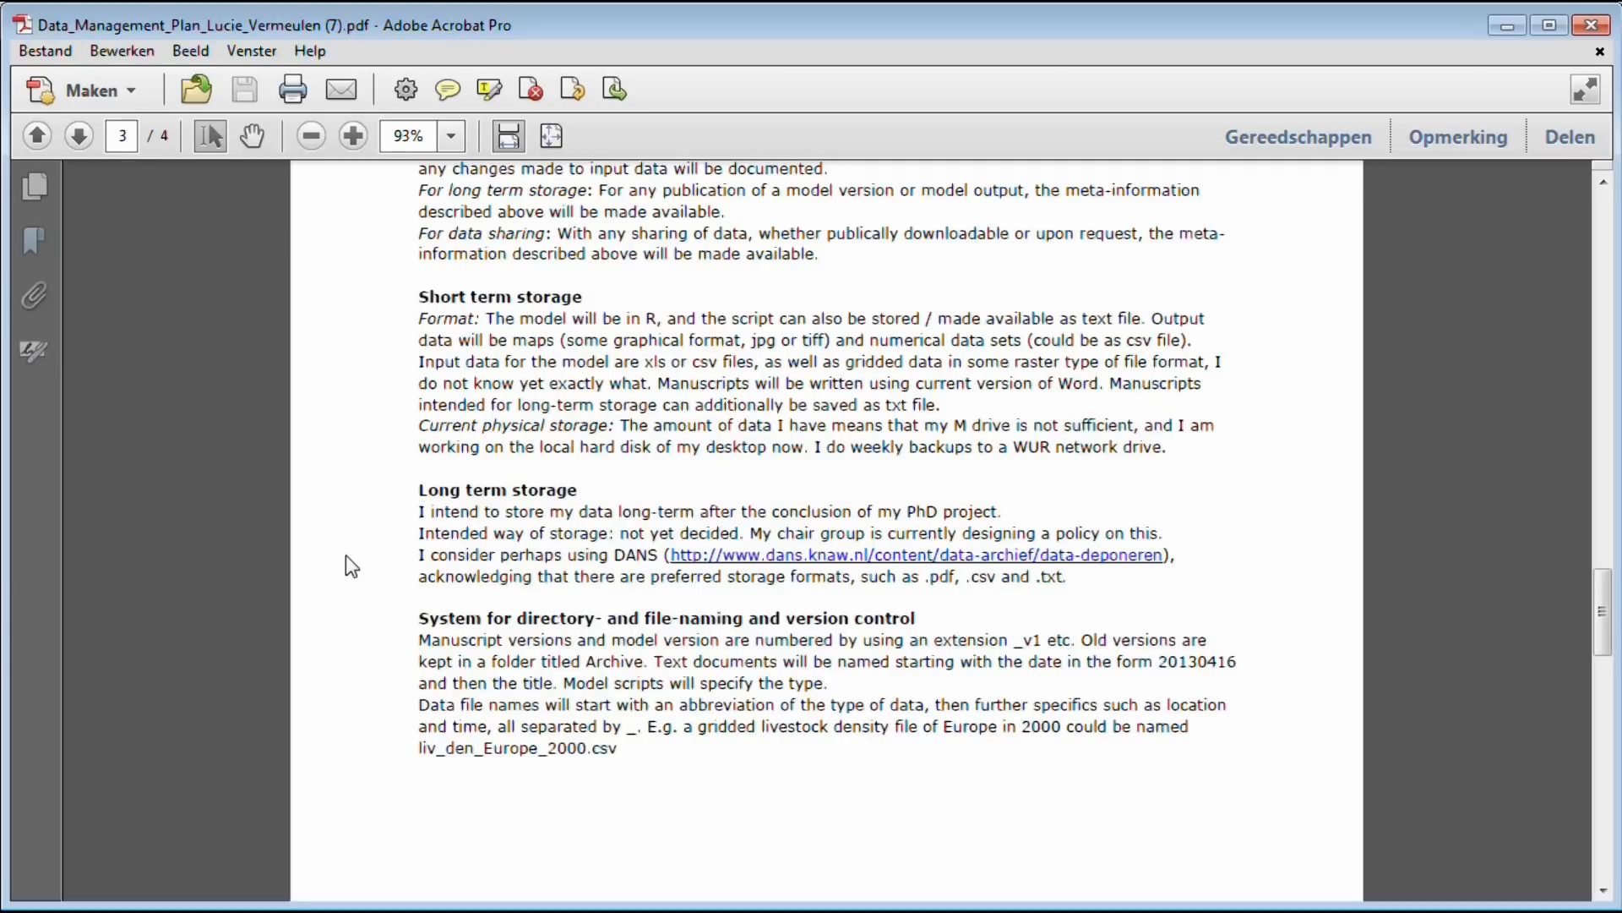
pyautogui.moveTo(418, 511); pyautogui.dragTo(697, 511)
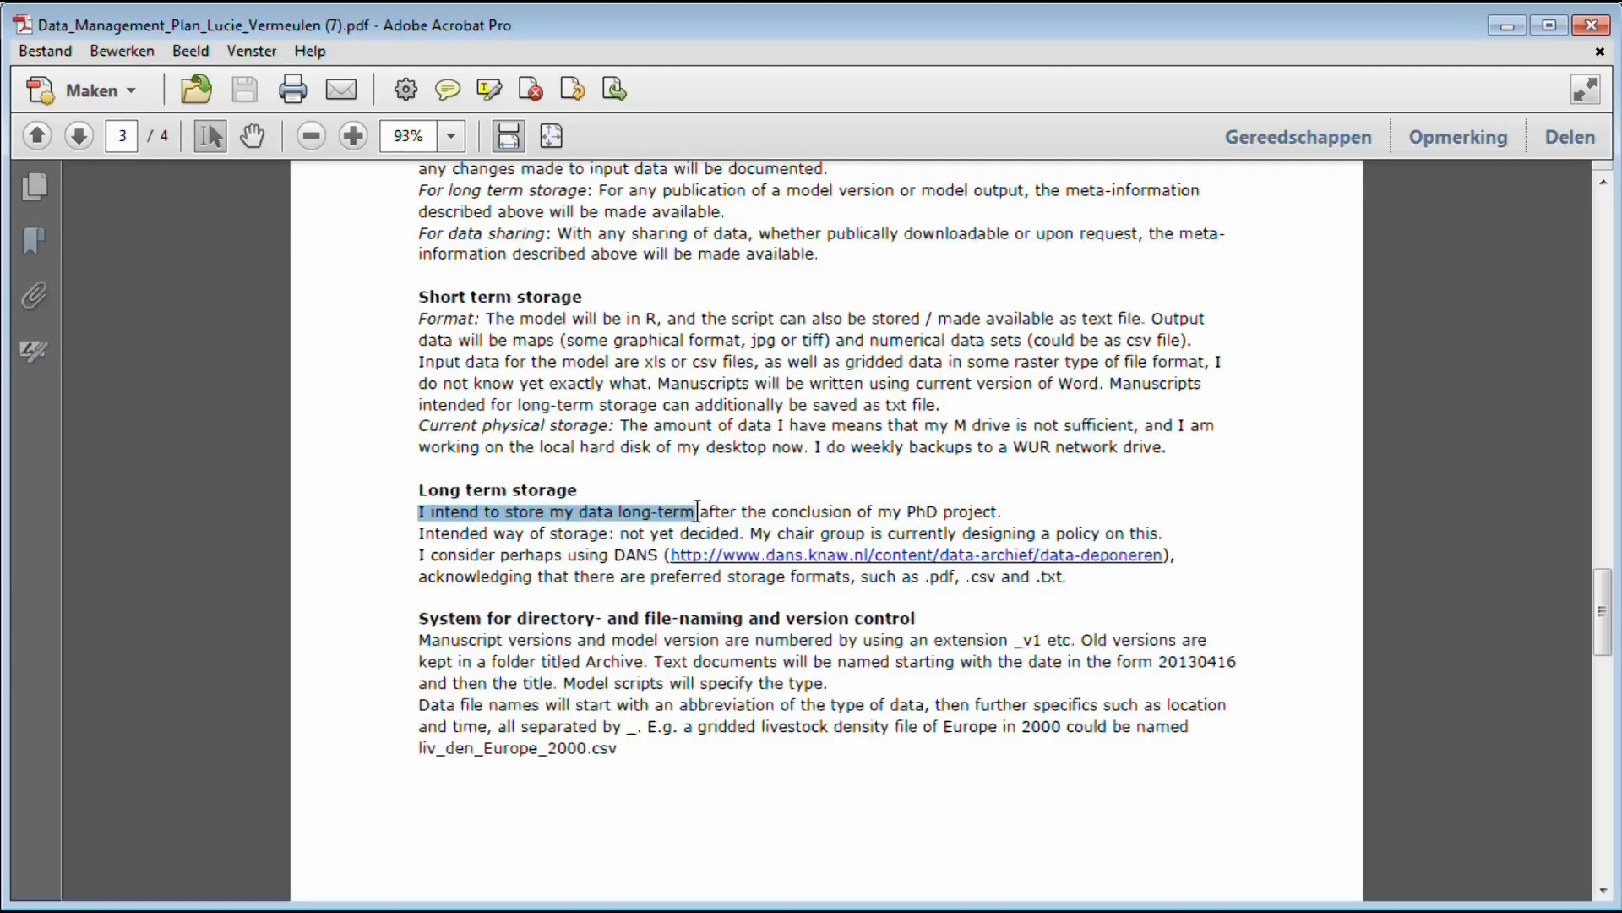
pyautogui.moveTo(695, 511); pyautogui.dragTo(1001, 511)
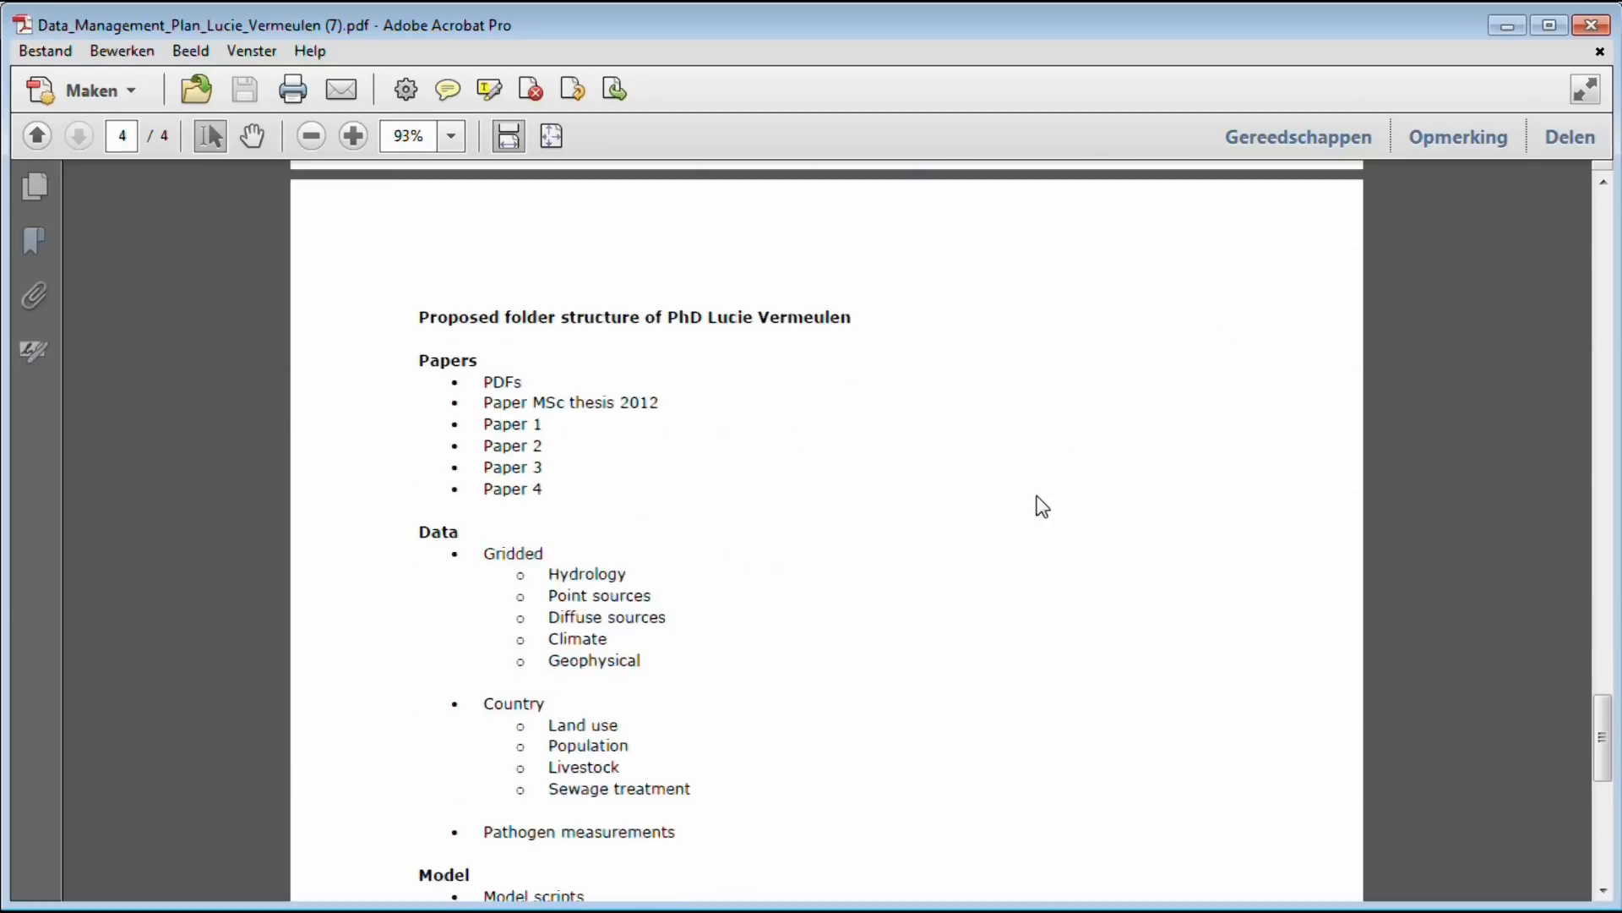
# Scroll to page 4 showing the proposed Papers, Data and Model folder structure
pyautogui.scroll(-3)
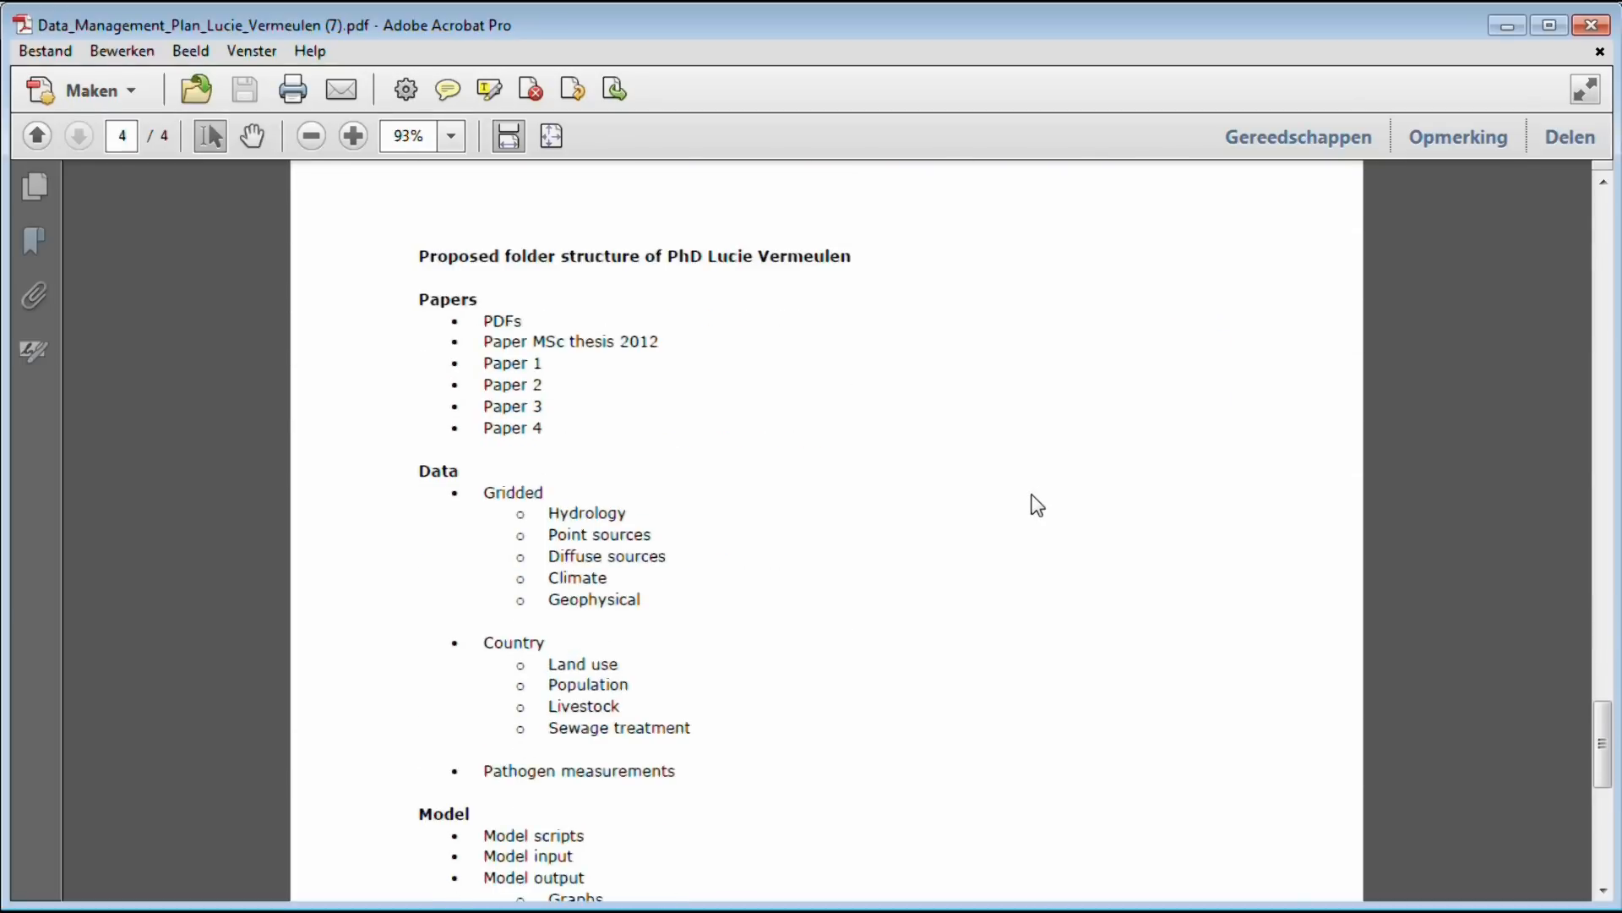